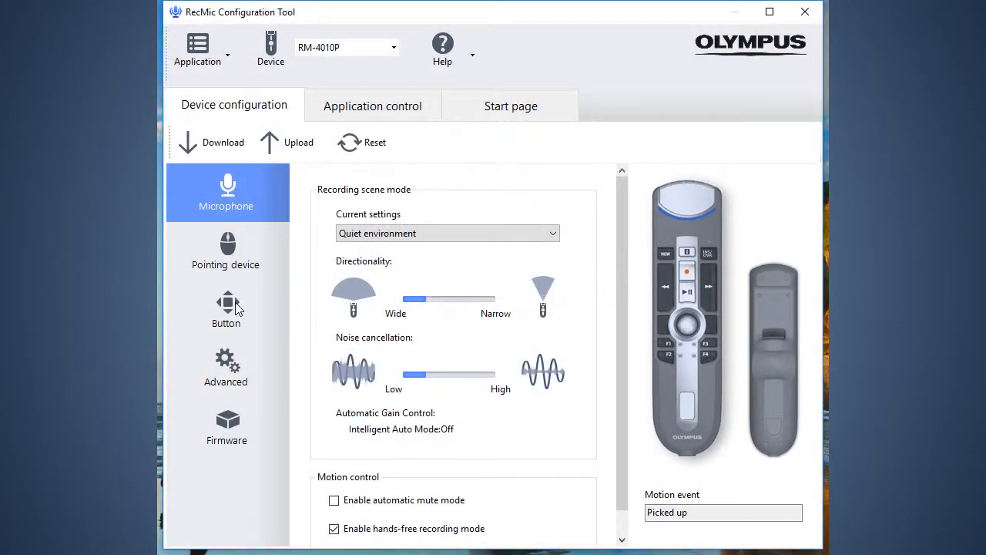
Step: Show the Button settings listing each device button's assigned function
{"action": "left_click", "coordinate": [225, 308]}
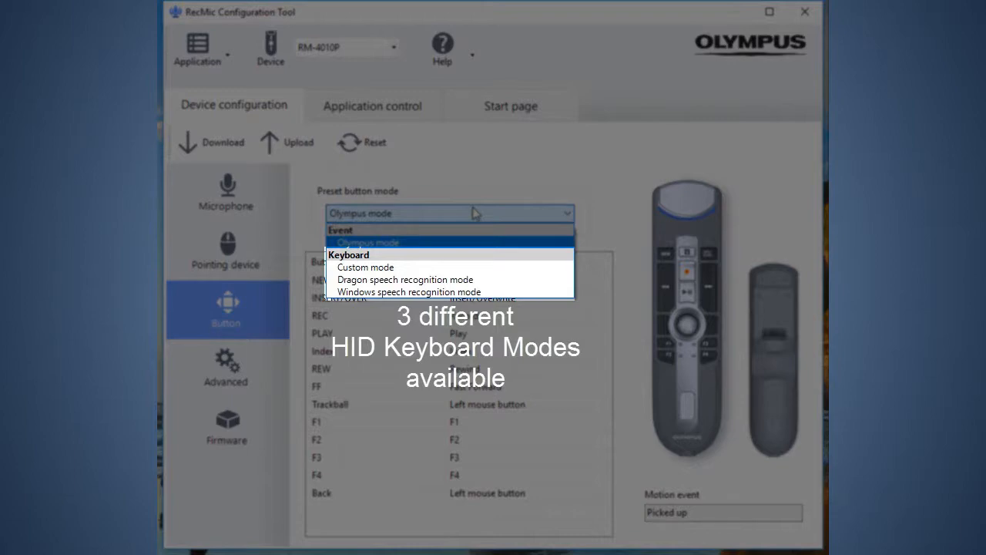
{"action": "mouse_move", "coordinate": [450, 267]}
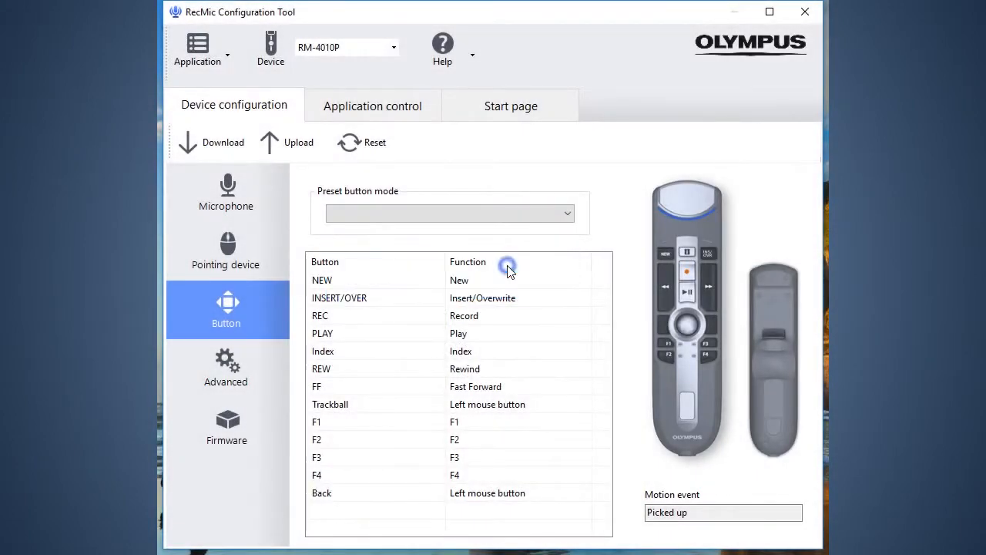
Step: Preview Dragon and Windows speech recognition presets, then set the preset button mode back to Olympus mode
{"action": "left_click", "coordinate": [450, 212]}
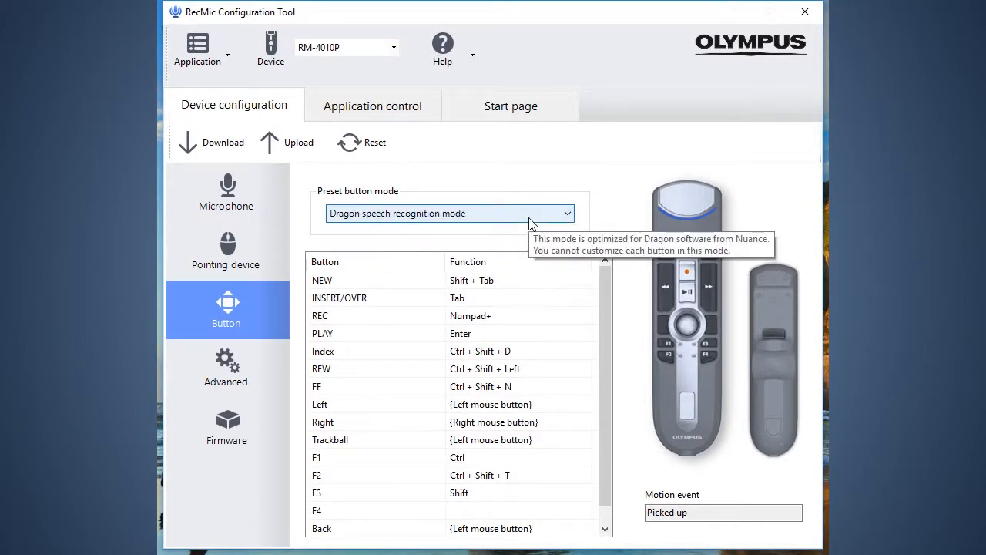
{"action": "left_click", "coordinate": [567, 213]}
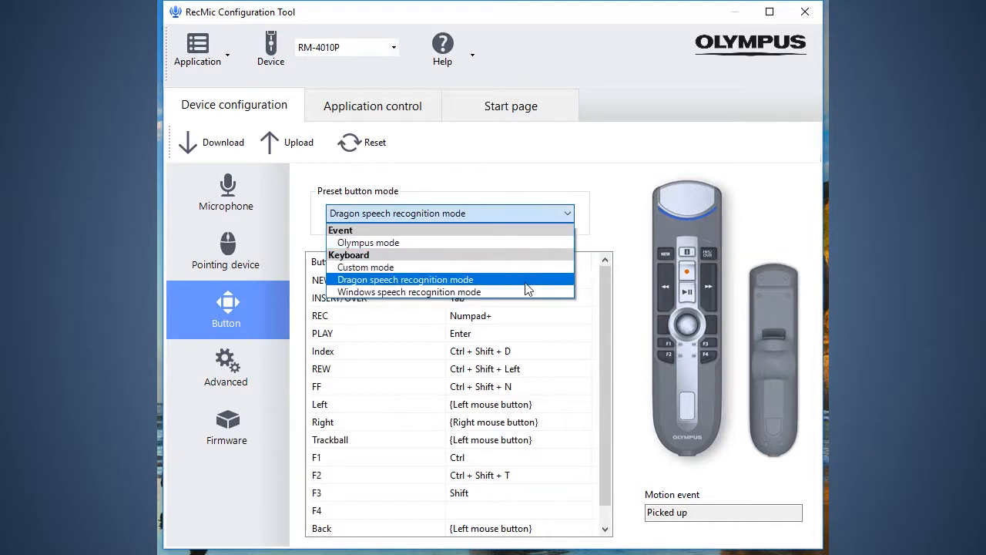
{"action": "left_click", "coordinate": [409, 291]}
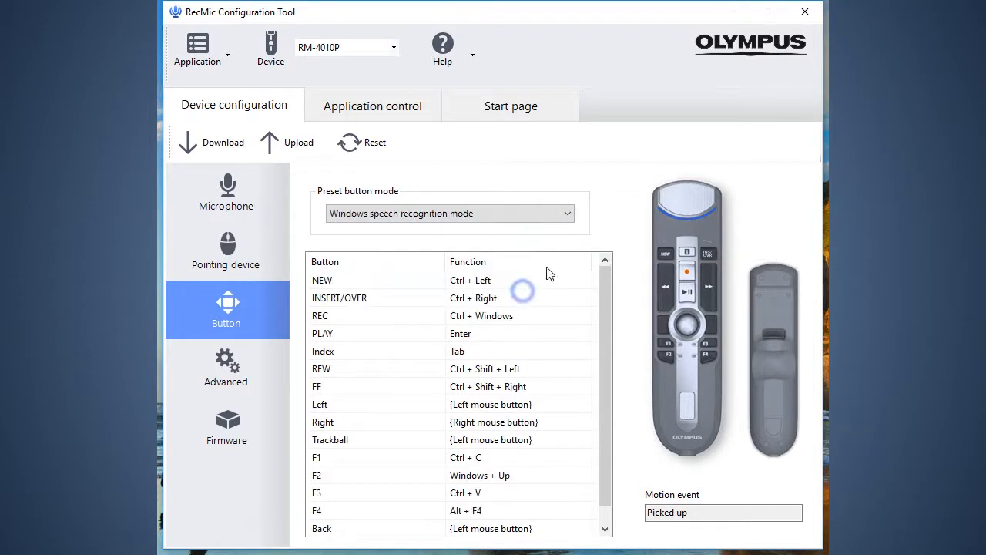
{"action": "scroll", "scroll_direction": "down", "scroll_amount": 3}
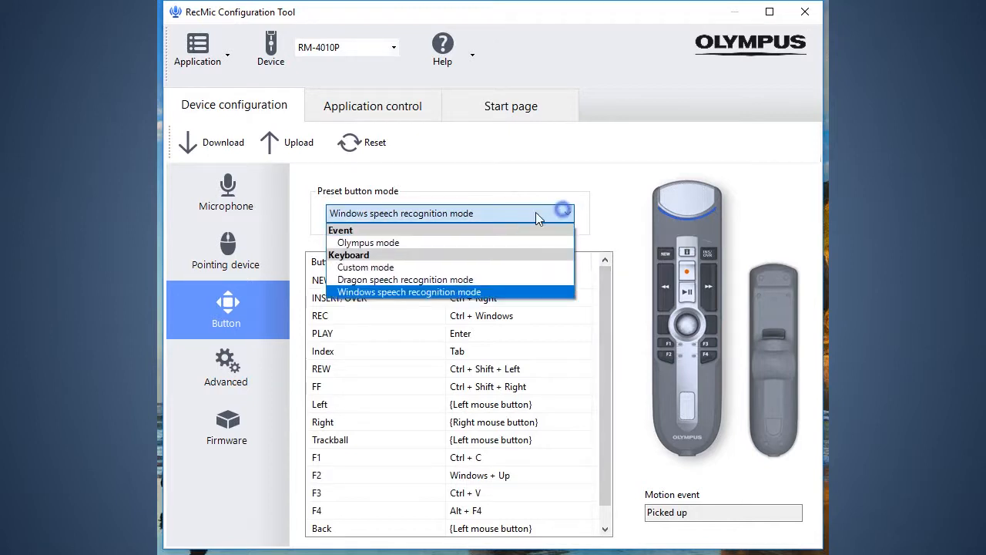
{"action": "left_click", "coordinate": [367, 241]}
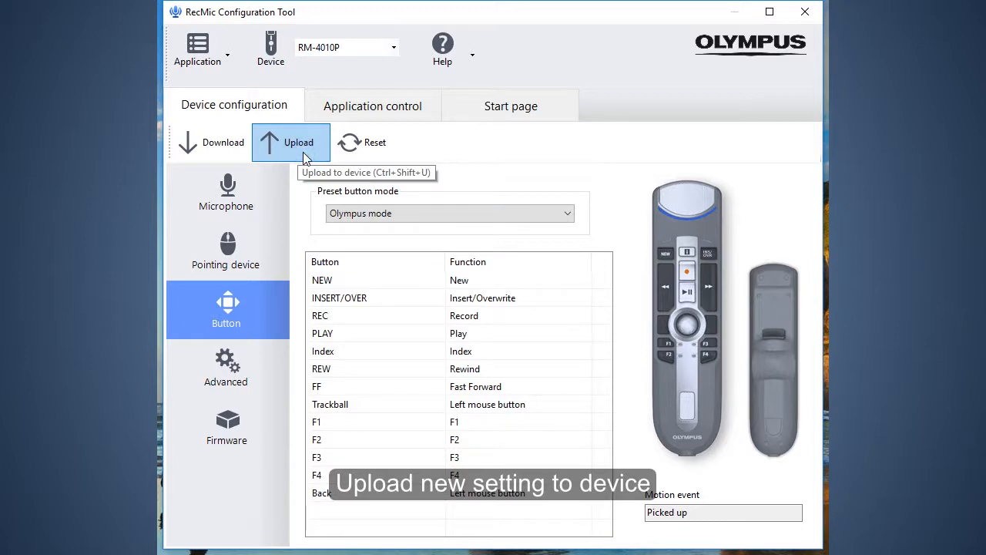
{"action": "mouse_move", "coordinate": [229, 185]}
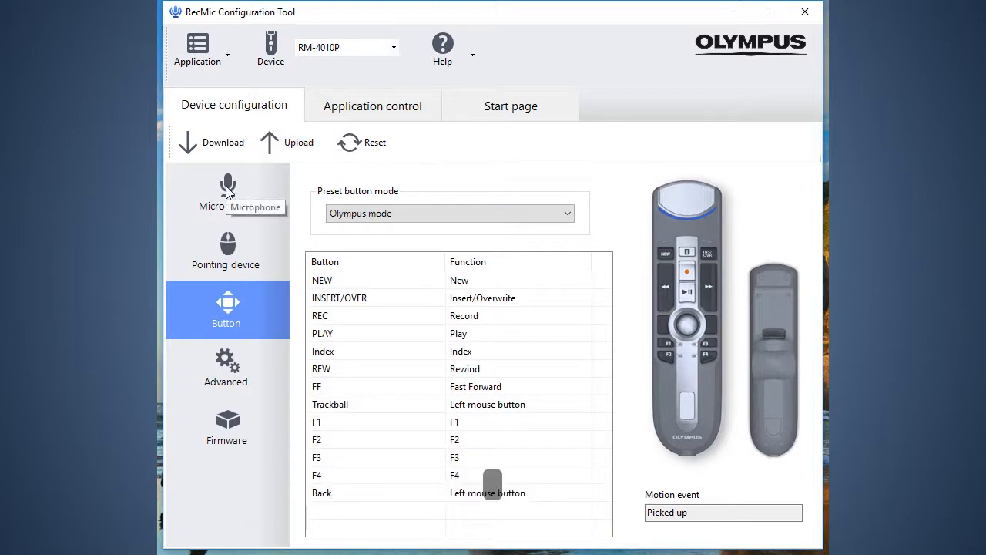
Step: In Microphone settings, try classic dictation then set recording scene mode to Noisy environment for speech recognition
{"action": "left_click", "coordinate": [227, 191]}
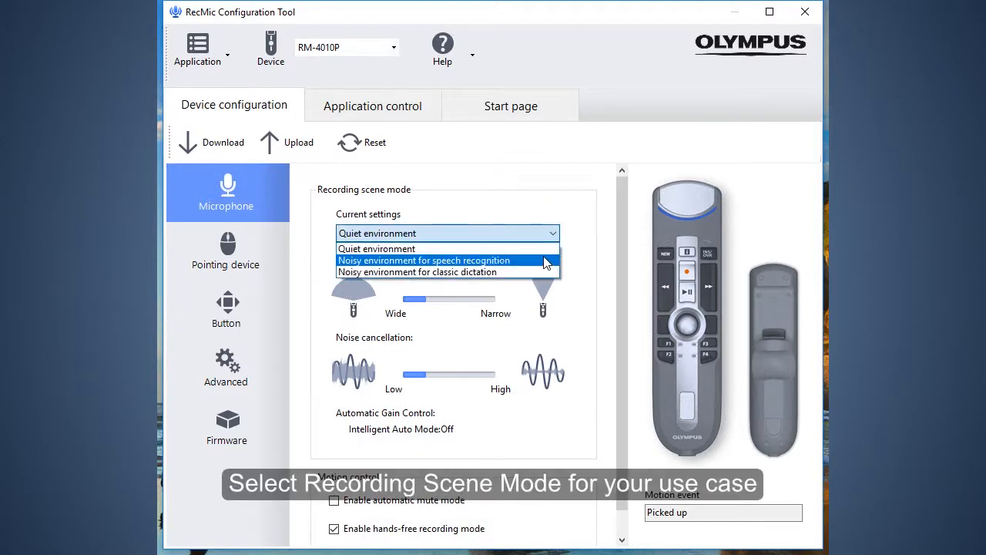
{"action": "left_click", "coordinate": [424, 259]}
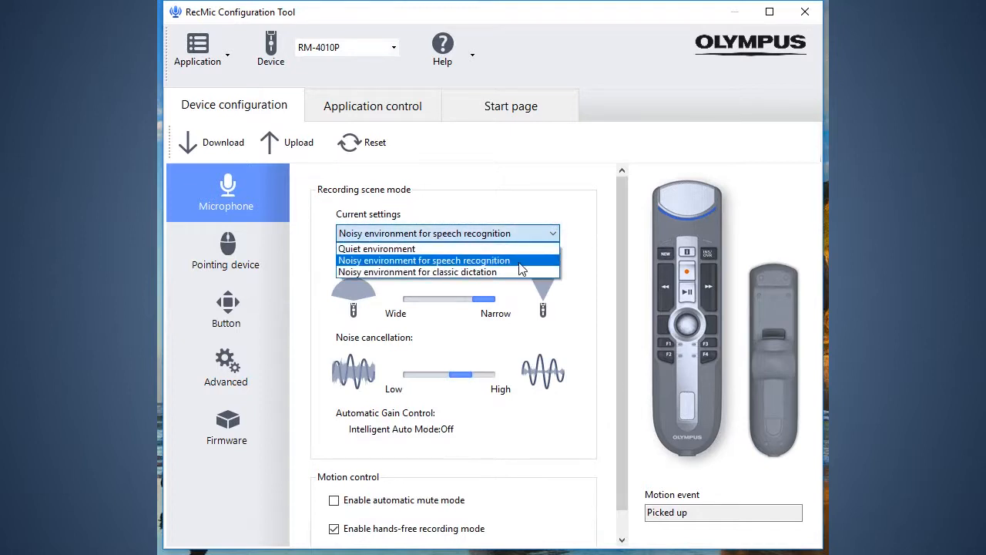
{"action": "left_click", "coordinate": [416, 272]}
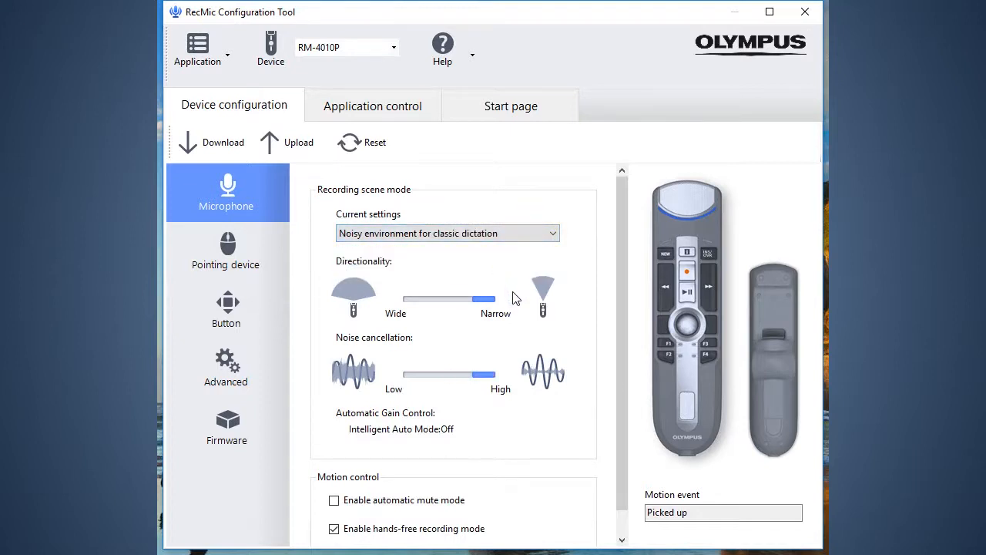
{"action": "left_click_drag", "start_coordinate": [463, 376], "coordinate": [493, 376]}
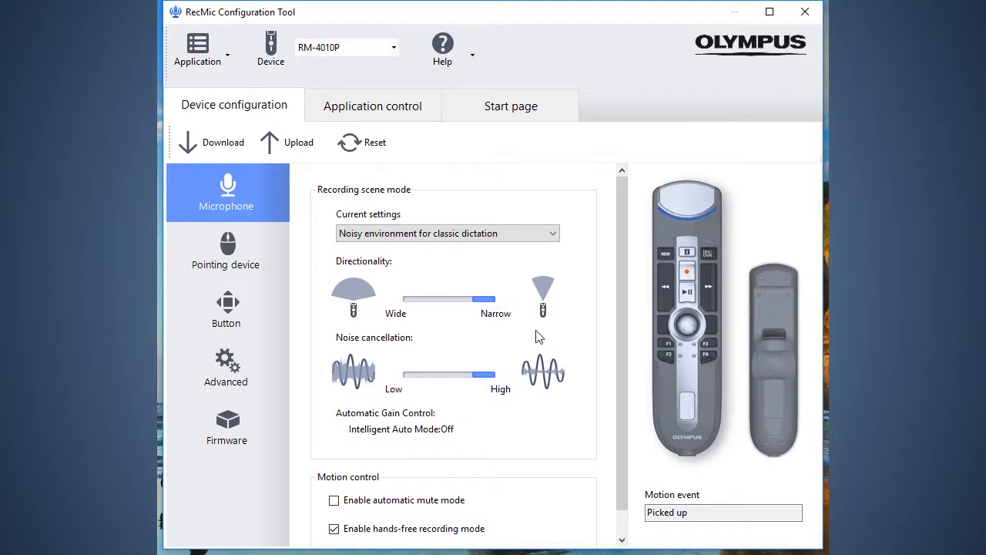
{"action": "left_click", "coordinate": [548, 233]}
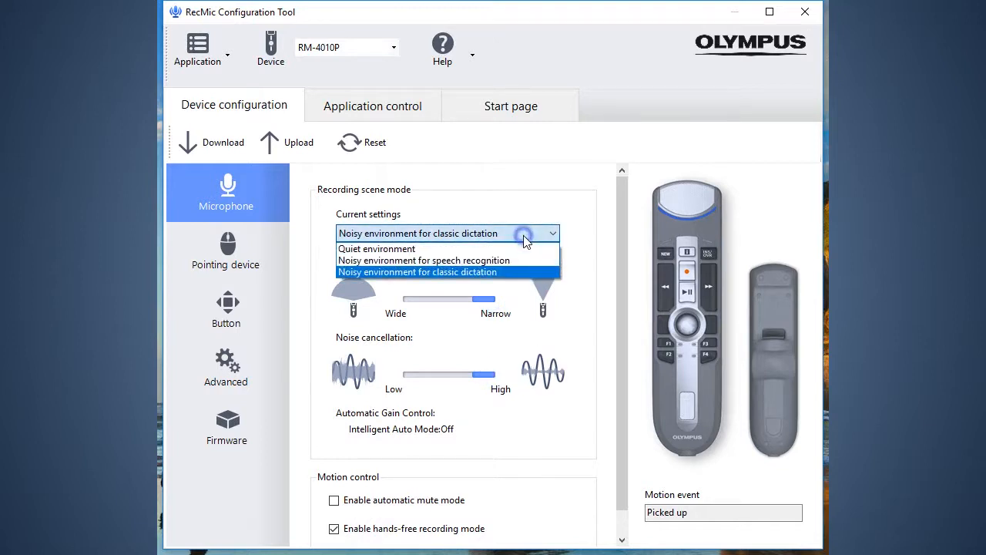
{"action": "left_click", "coordinate": [422, 260]}
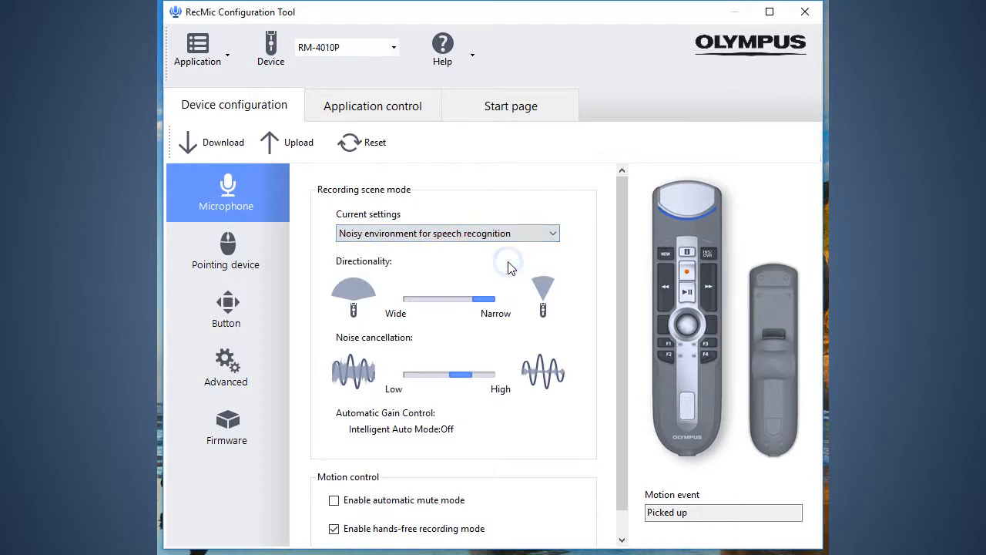
{"action": "mouse_move", "coordinate": [299, 141]}
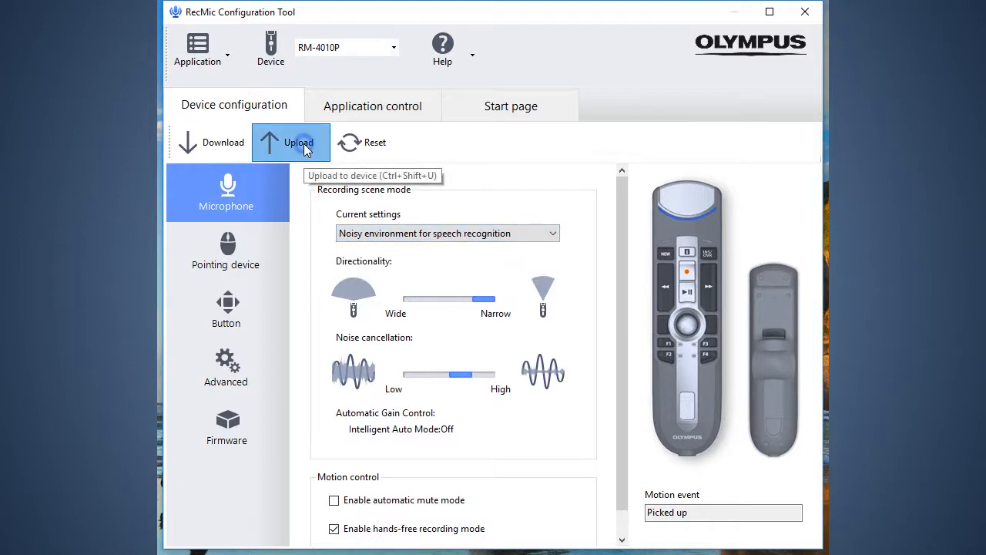
Step: Upload the new settings to the active device and dismiss the update confirmation
{"action": "left_click", "coordinate": [292, 142]}
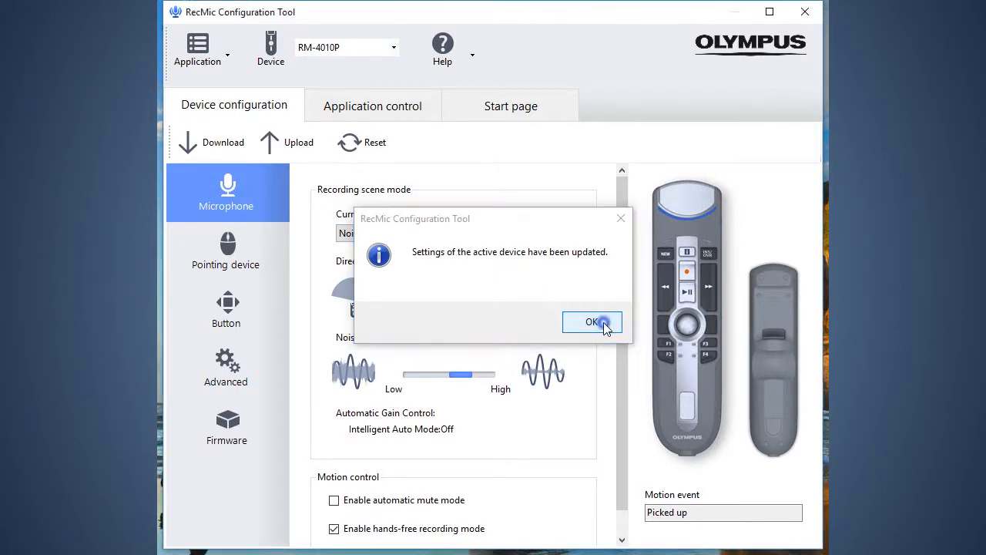
{"action": "left_click", "coordinate": [592, 322]}
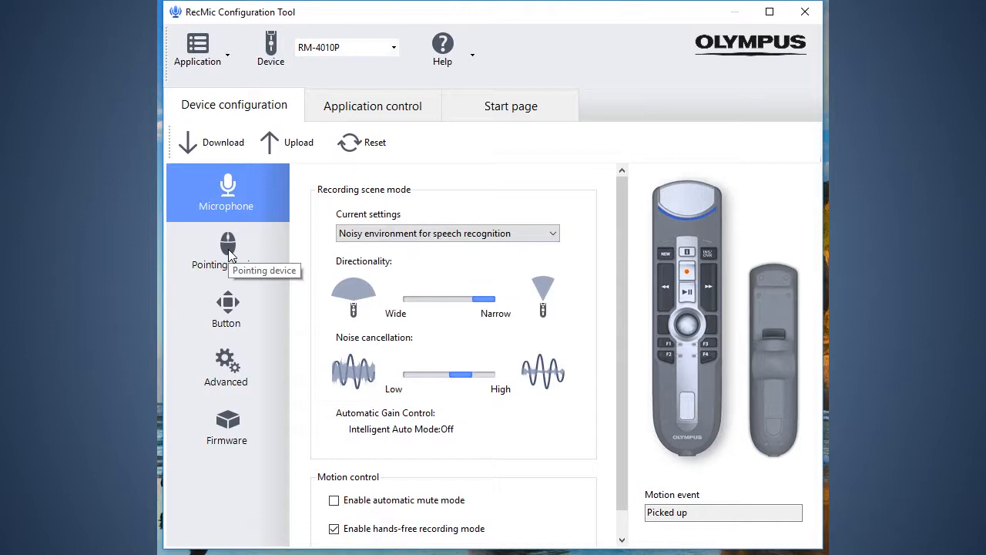
Step: In Pointing device settings, enable ClickLock and set trackball speed to Fast
{"action": "left_click", "coordinate": [225, 250]}
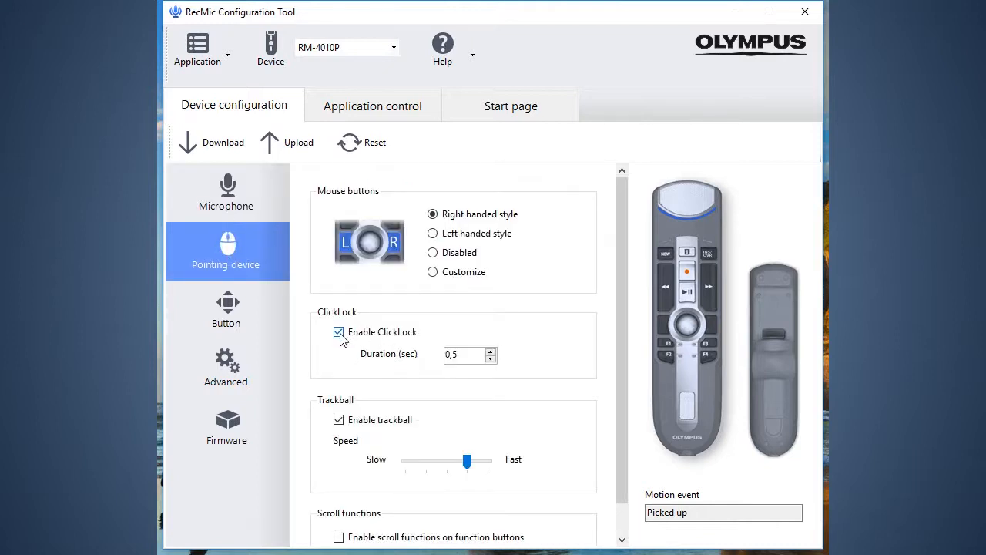
{"action": "left_click", "coordinate": [339, 333]}
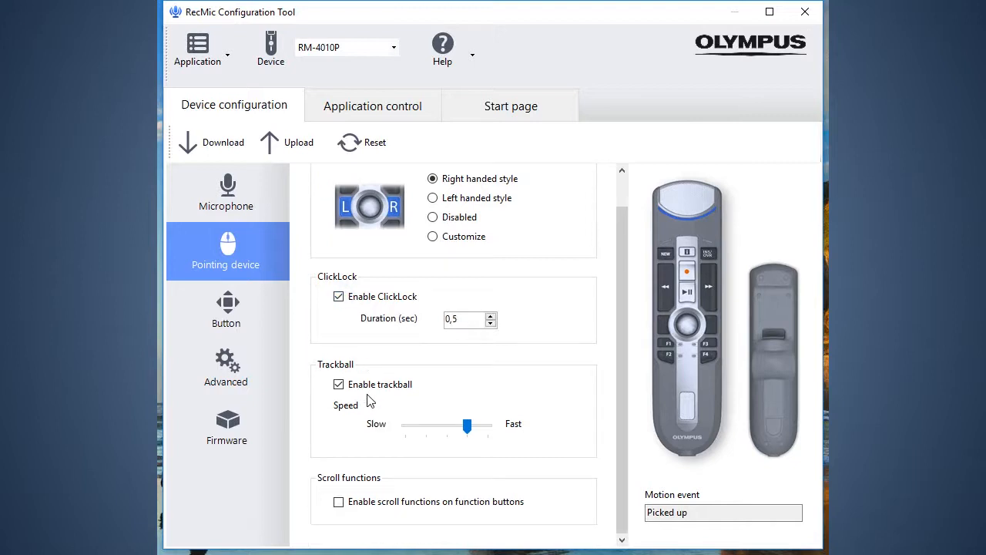
{"action": "left_click_drag", "start_coordinate": [465, 425], "coordinate": [487, 425]}
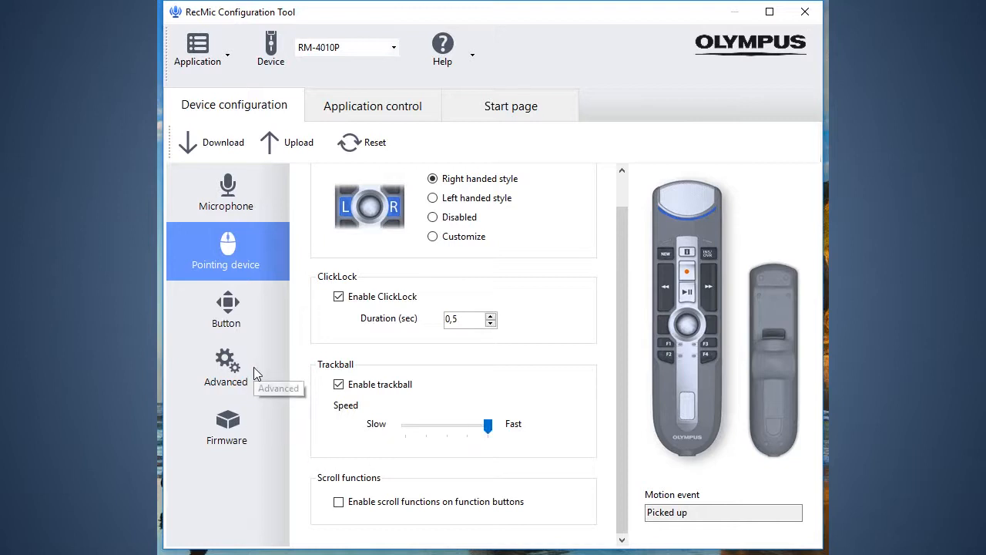
{"action": "mouse_move", "coordinate": [254, 371]}
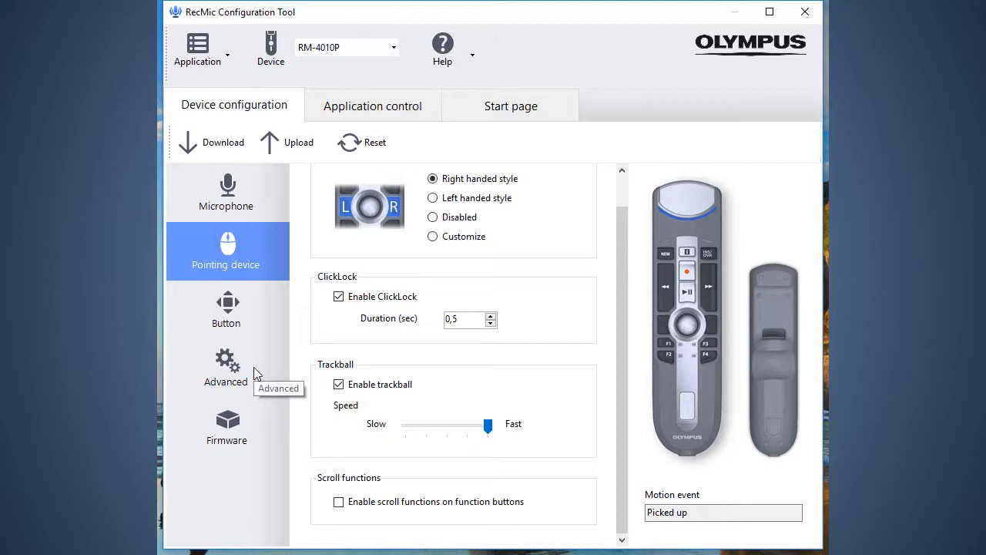
{"action": "left_click", "coordinate": [226, 368]}
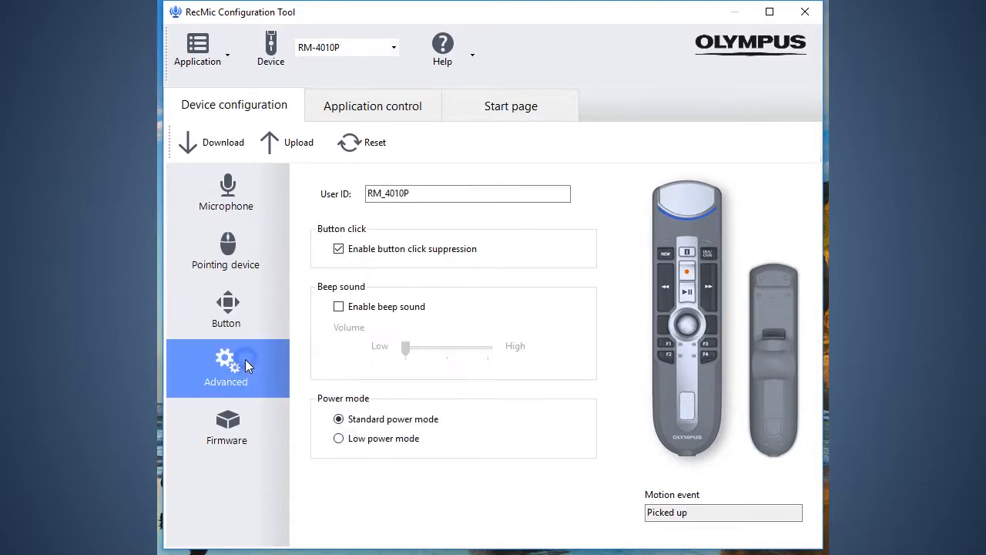
{"action": "mouse_move", "coordinate": [269, 383]}
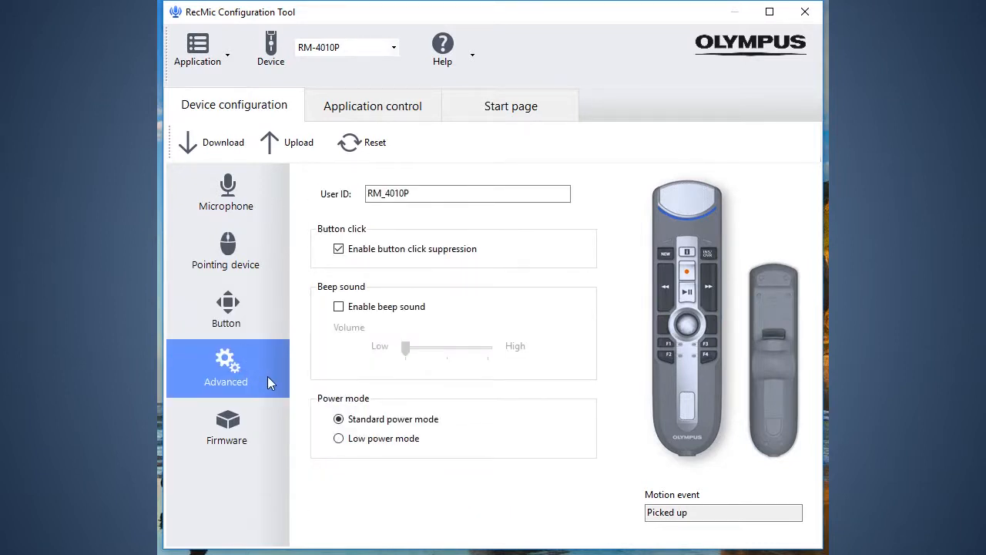
{"action": "mouse_move", "coordinate": [346, 355]}
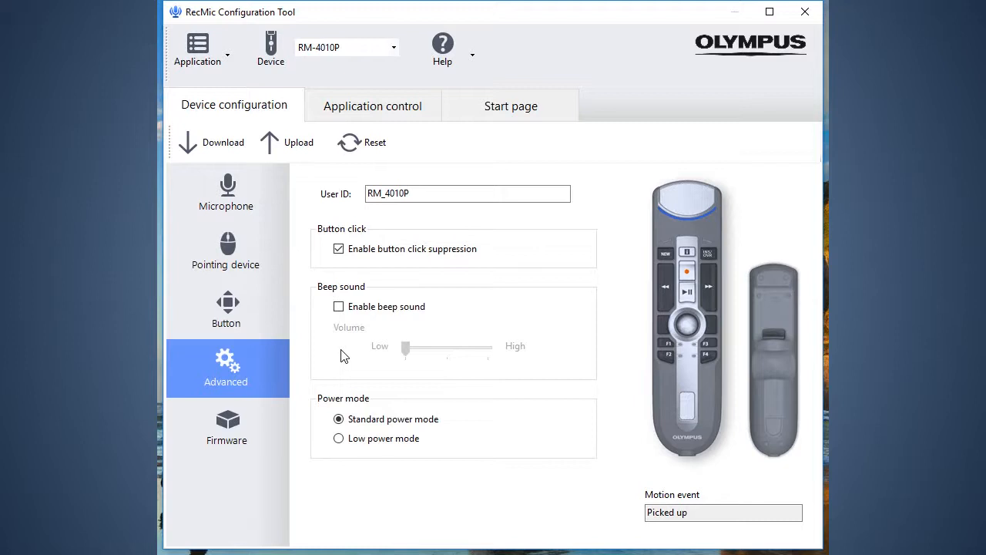
{"action": "mouse_move", "coordinate": [257, 425]}
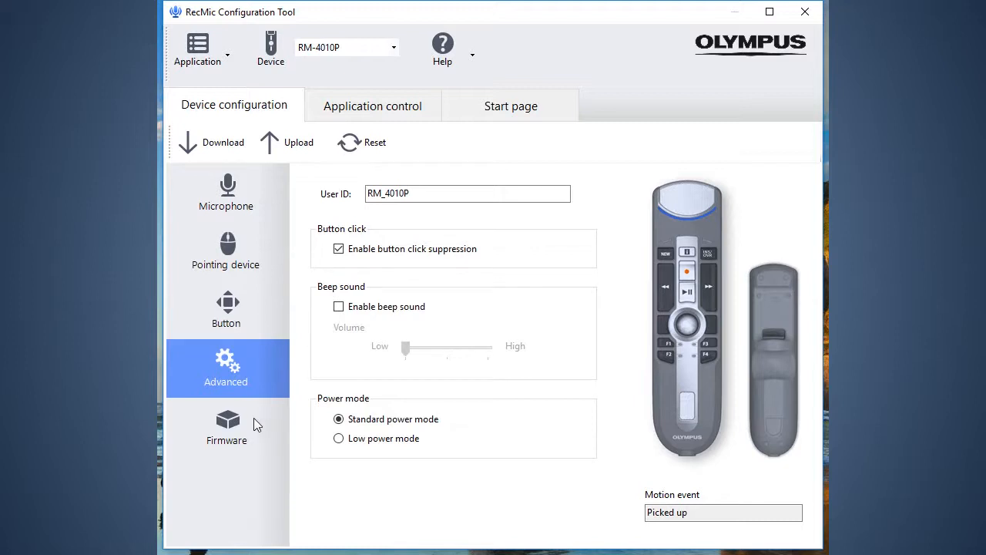
Step: View firmware version 1.00, then return to Button settings showing the Olympus preset mode list
{"action": "left_click", "coordinate": [227, 425]}
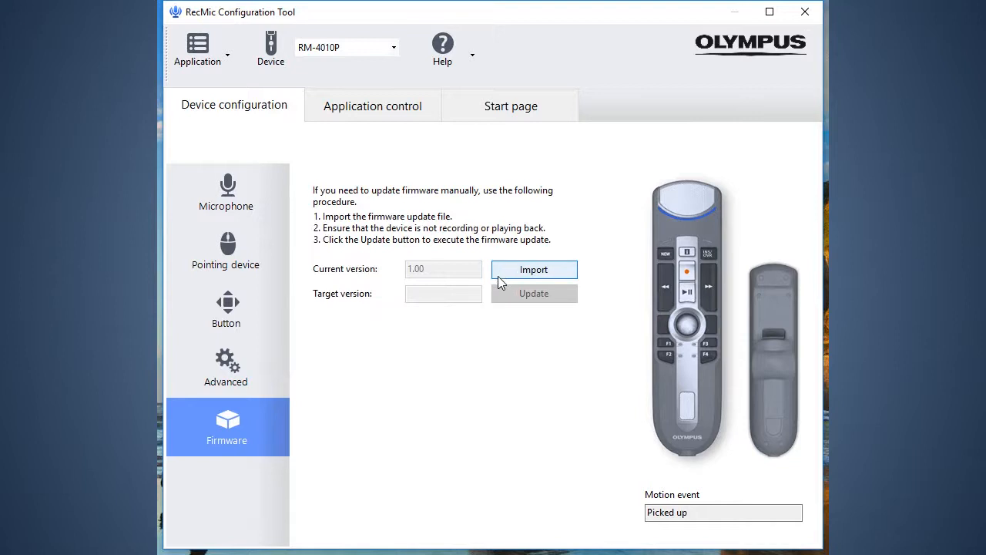
{"action": "mouse_move", "coordinate": [416, 271]}
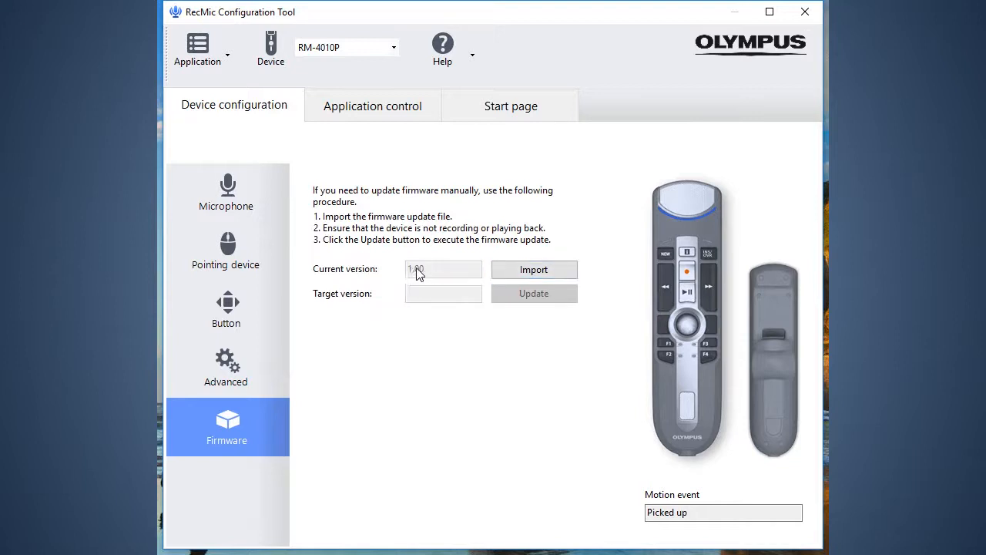
{"action": "mouse_move", "coordinate": [388, 260]}
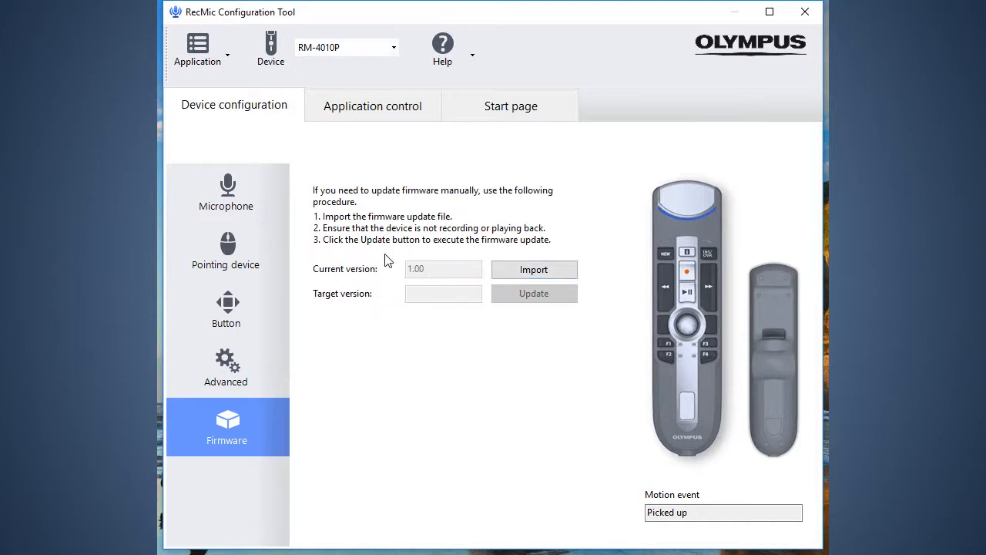
{"action": "mouse_move", "coordinate": [255, 281]}
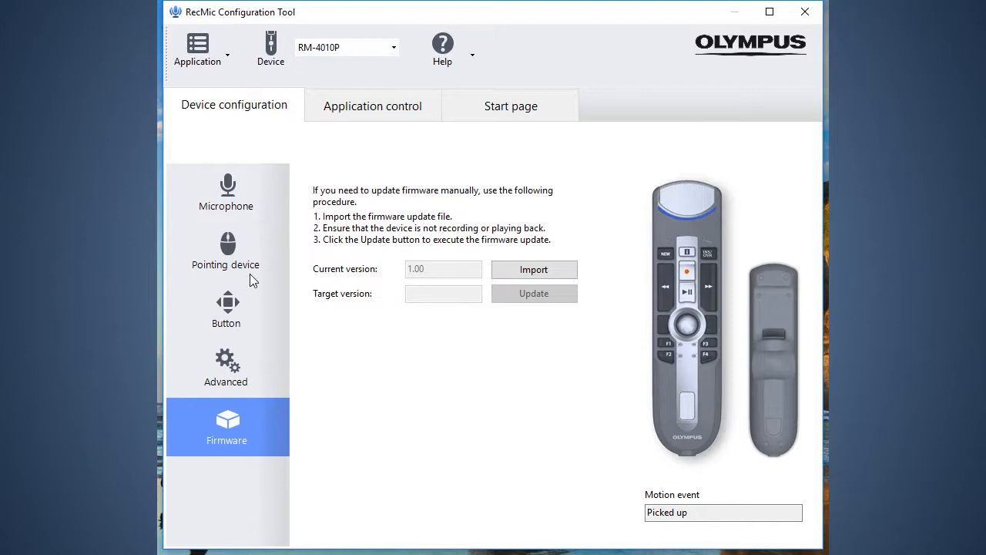
{"action": "left_click", "coordinate": [225, 309]}
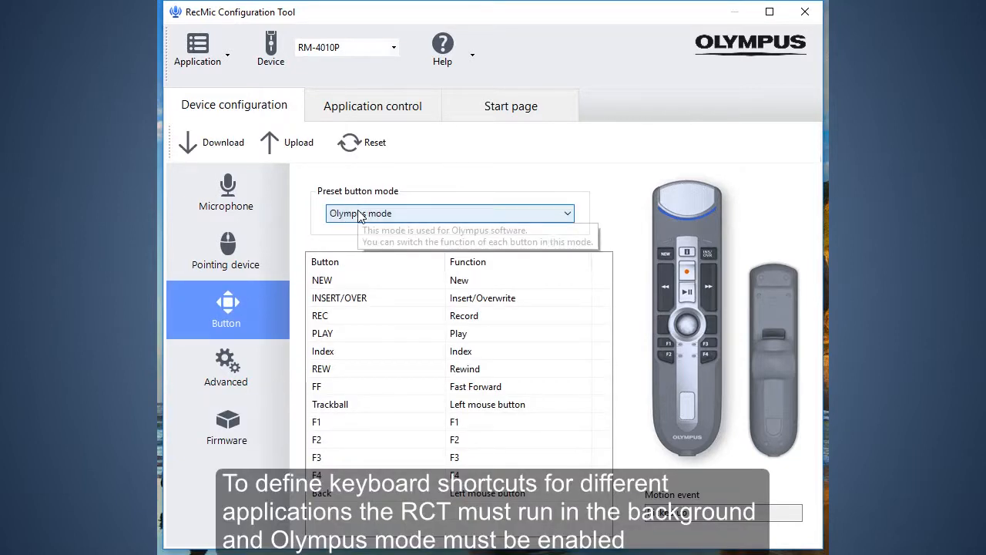
{"action": "left_click", "coordinate": [450, 213]}
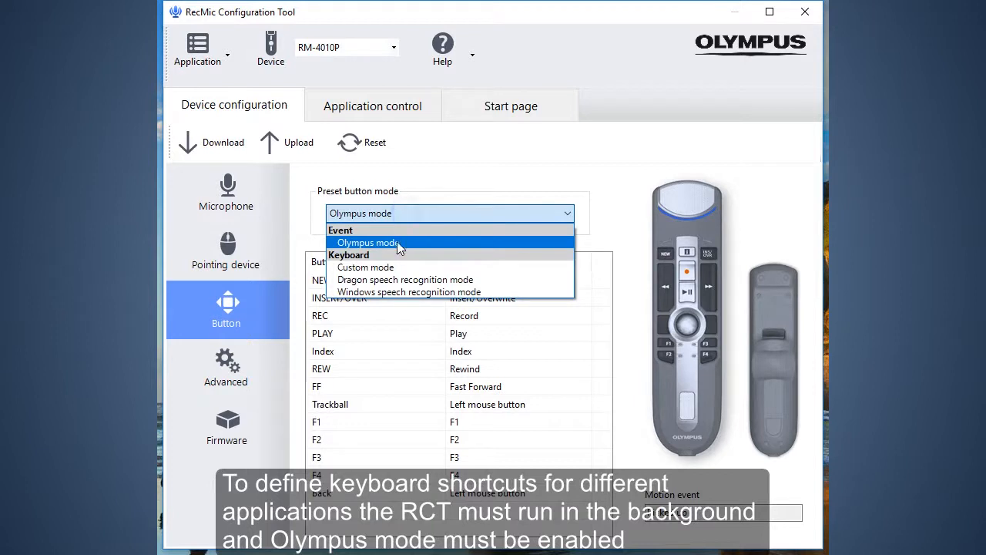
Step: Switch to Application control and show the template list with the default and POWERPNT templates
{"action": "left_click", "coordinate": [373, 105]}
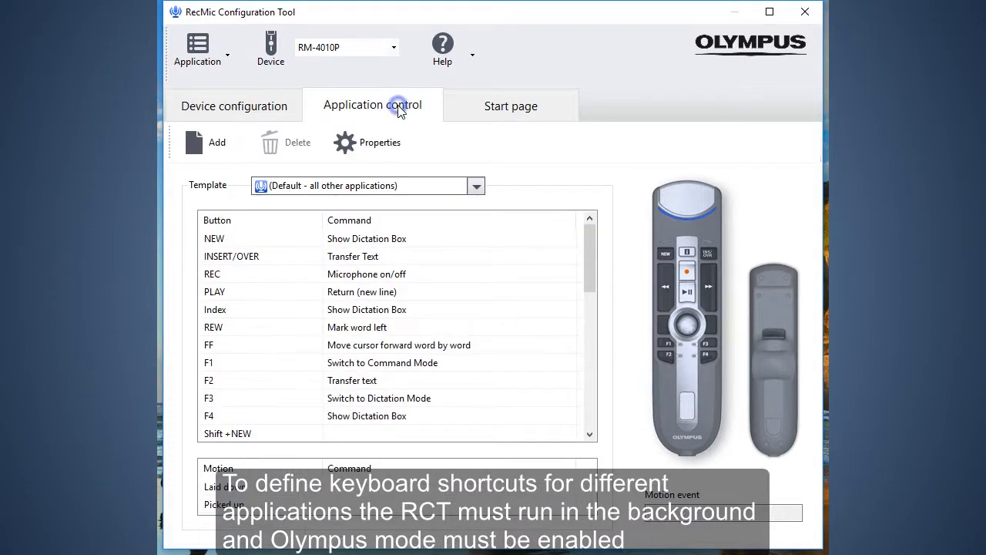
{"action": "mouse_move", "coordinate": [473, 184]}
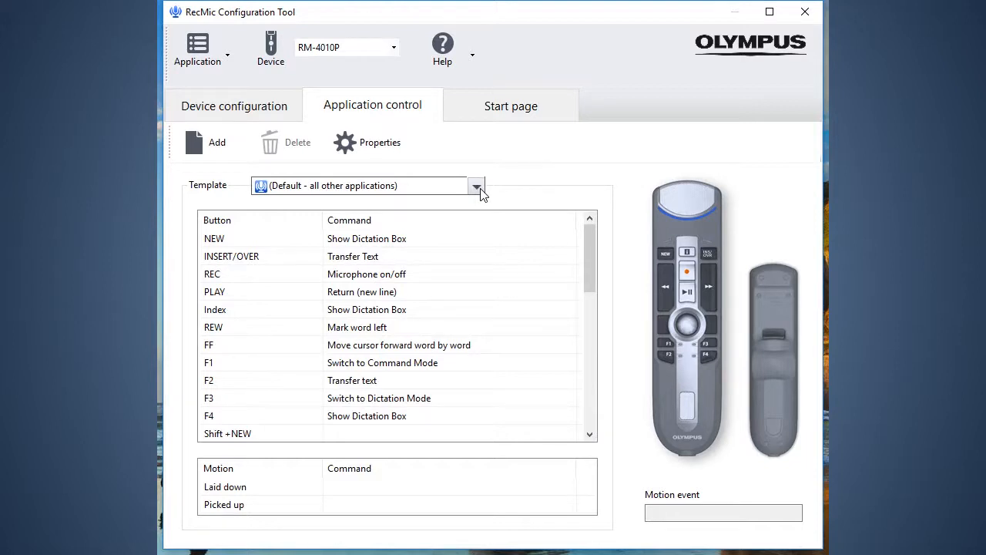
{"action": "left_click", "coordinate": [475, 185]}
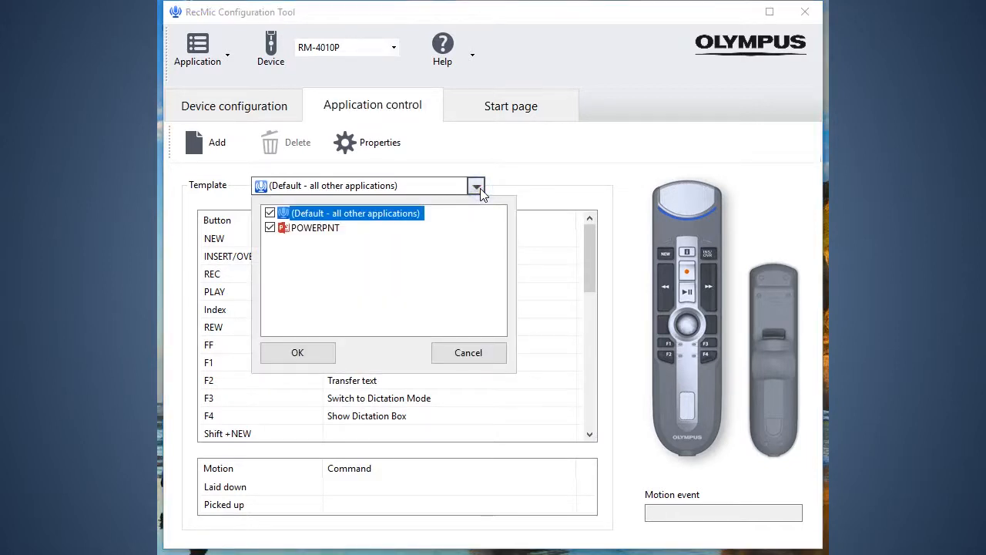
{"action": "mouse_move", "coordinate": [326, 234]}
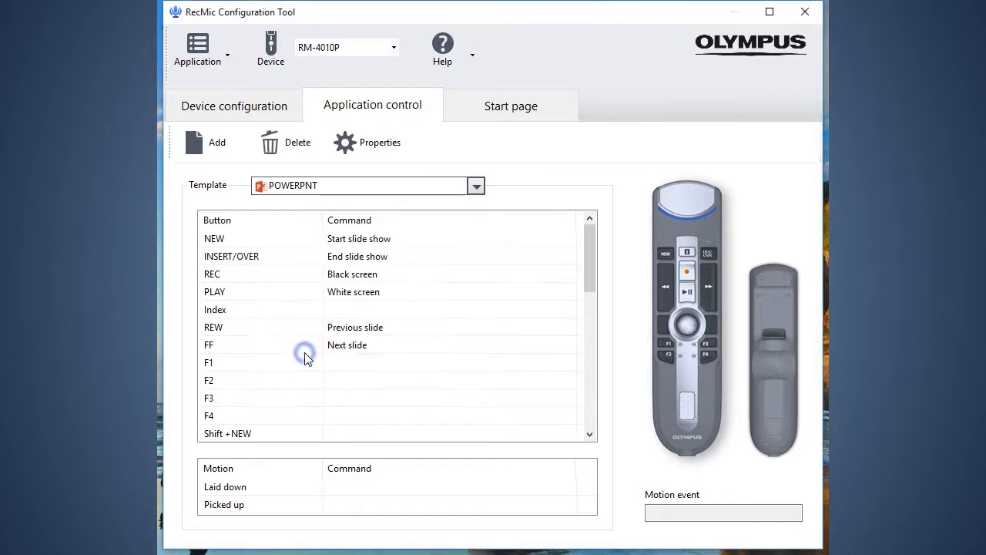
{"action": "mouse_move", "coordinate": [444, 246]}
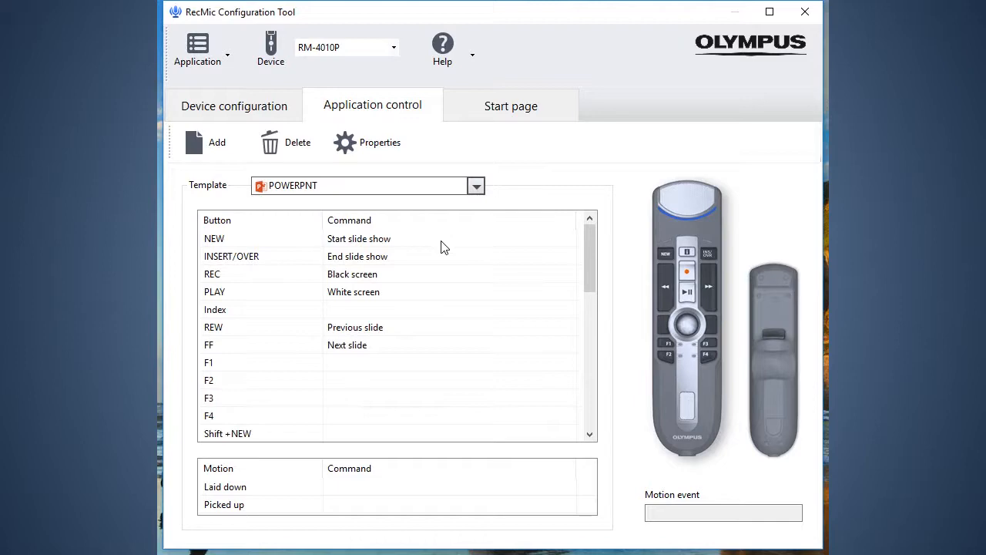
{"action": "mouse_move", "coordinate": [437, 262]}
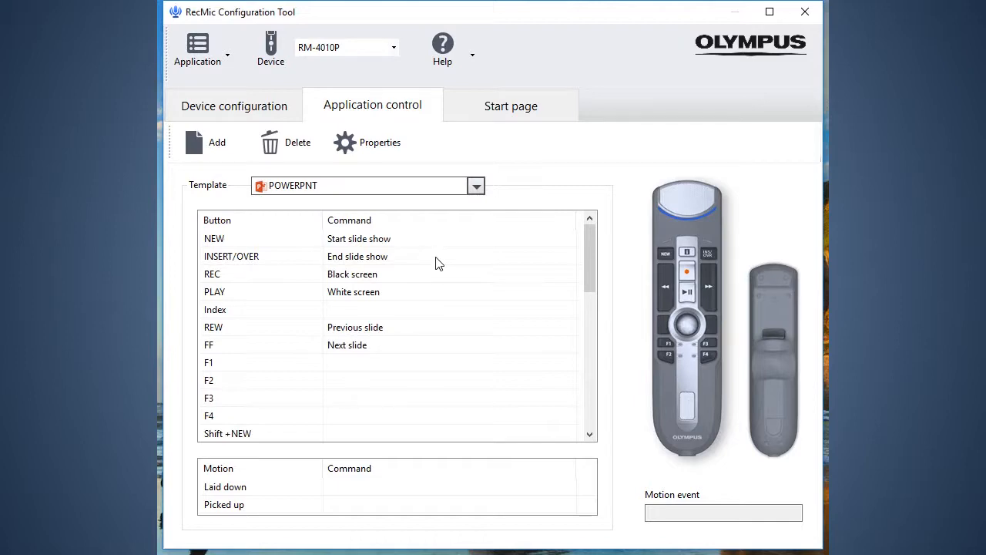
{"action": "mouse_move", "coordinate": [216, 142]}
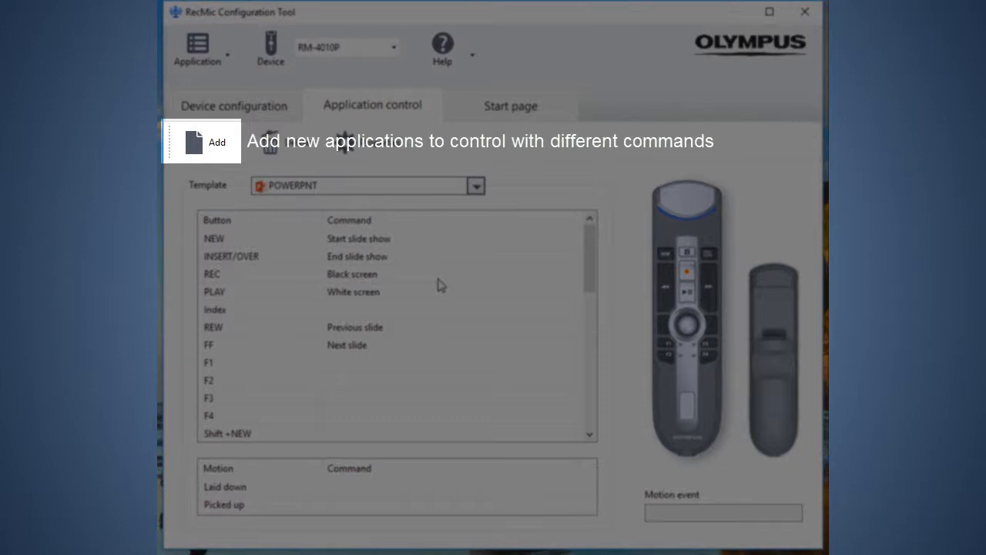
{"action": "mouse_move", "coordinate": [439, 299]}
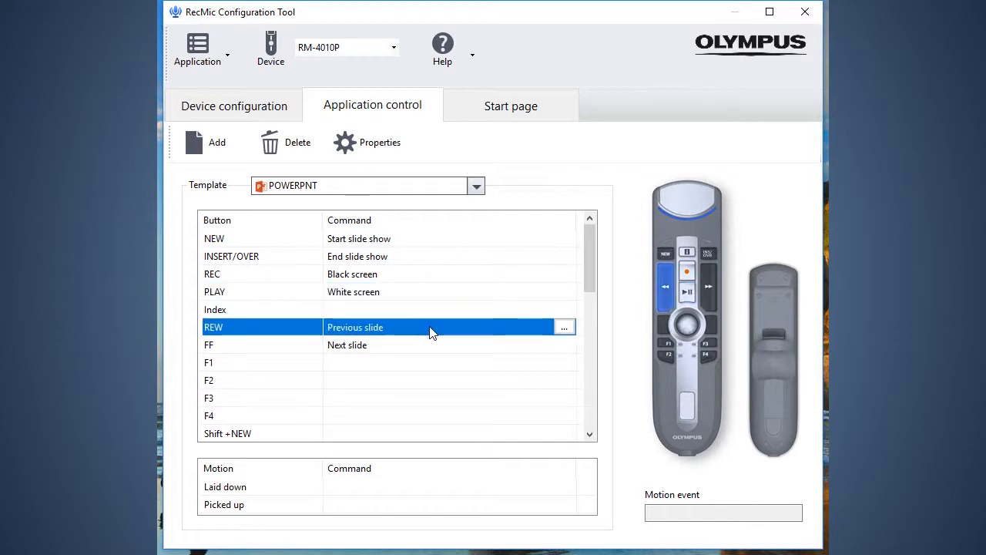
{"action": "mouse_move", "coordinate": [433, 367]}
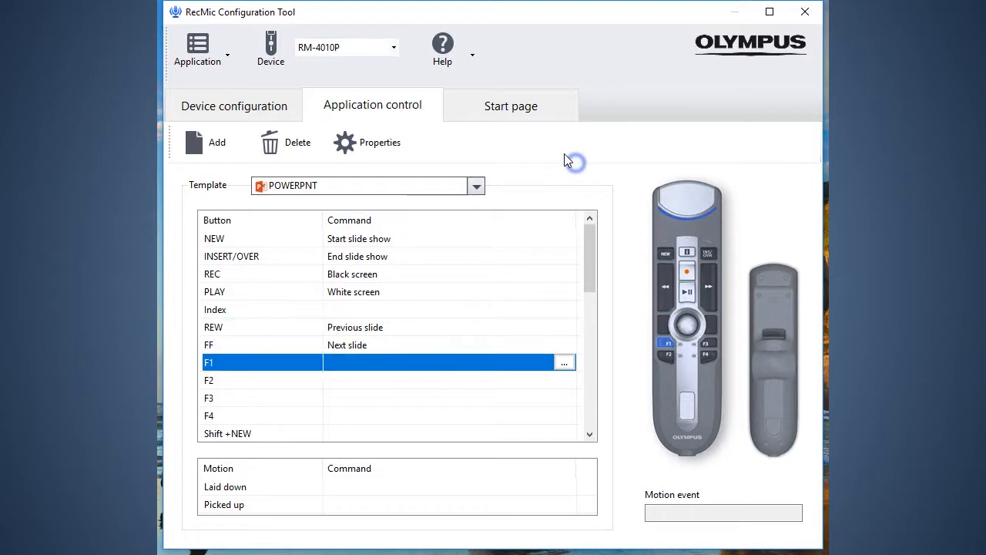
{"action": "mouse_move", "coordinate": [234, 105]}
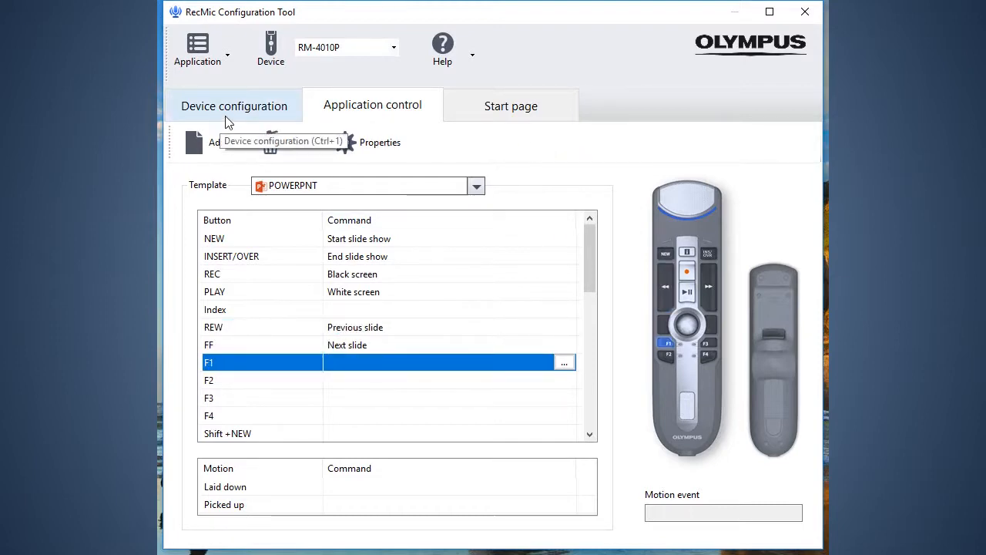
Step: Show the Start page welcome overview after reviewing the POWERPNT template commands
{"action": "left_click", "coordinate": [510, 105]}
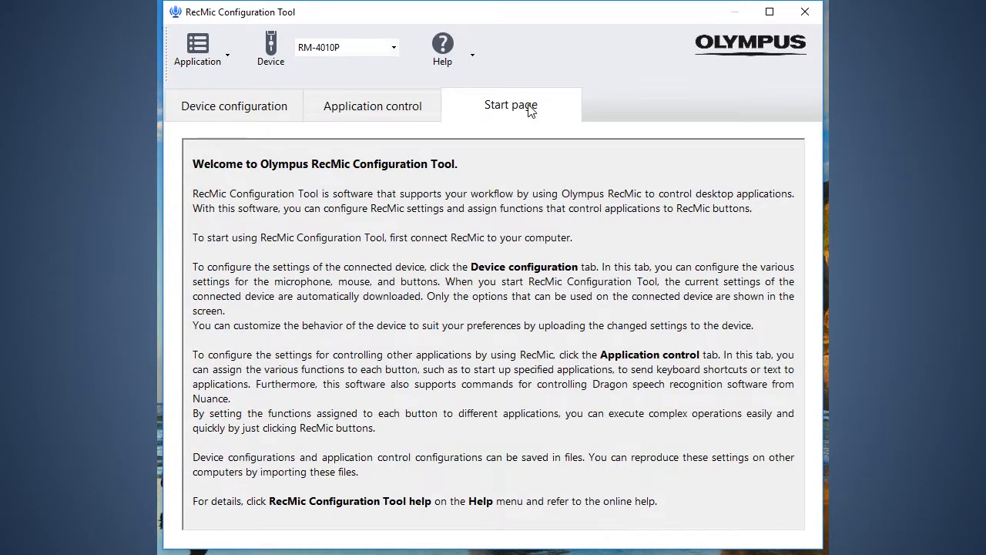
{"action": "mouse_move", "coordinate": [260, 121]}
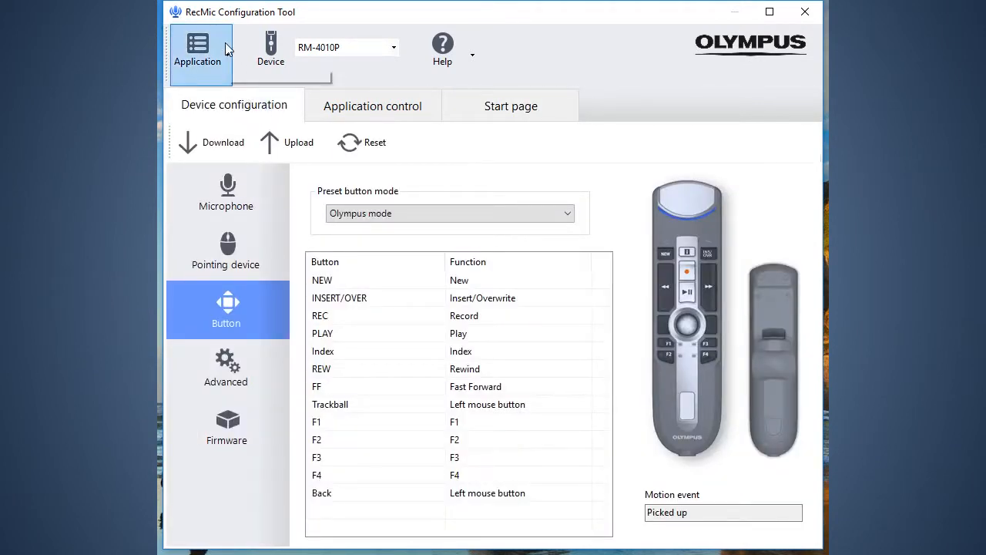
Step: Export a profile including both device configuration and application control configuration
{"action": "left_click", "coordinate": [197, 49]}
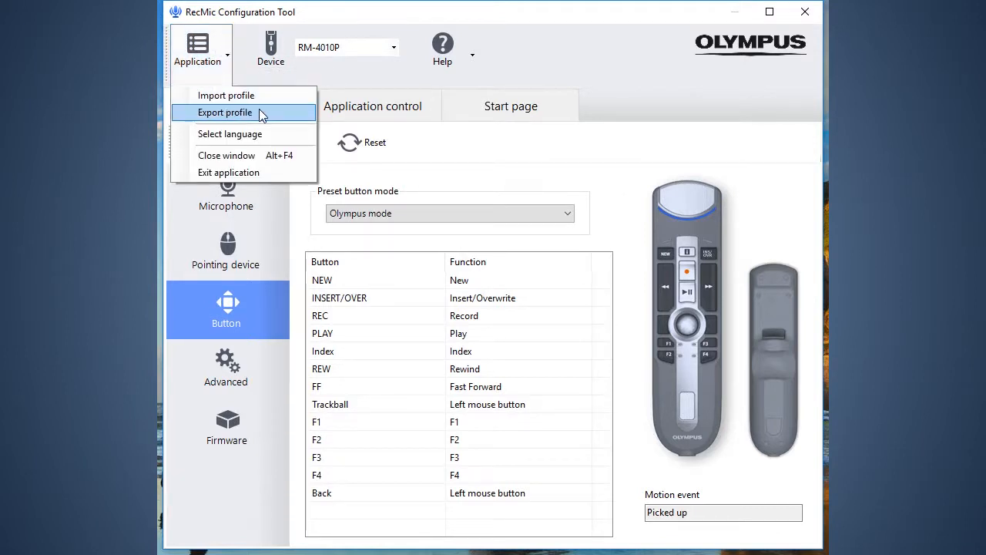
{"action": "left_click", "coordinate": [225, 110]}
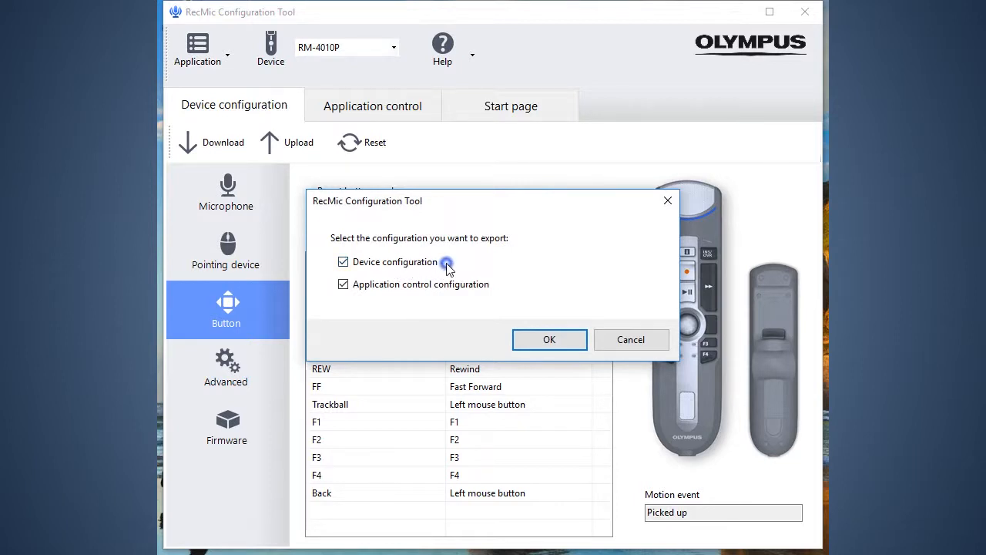
{"action": "mouse_move", "coordinate": [371, 315]}
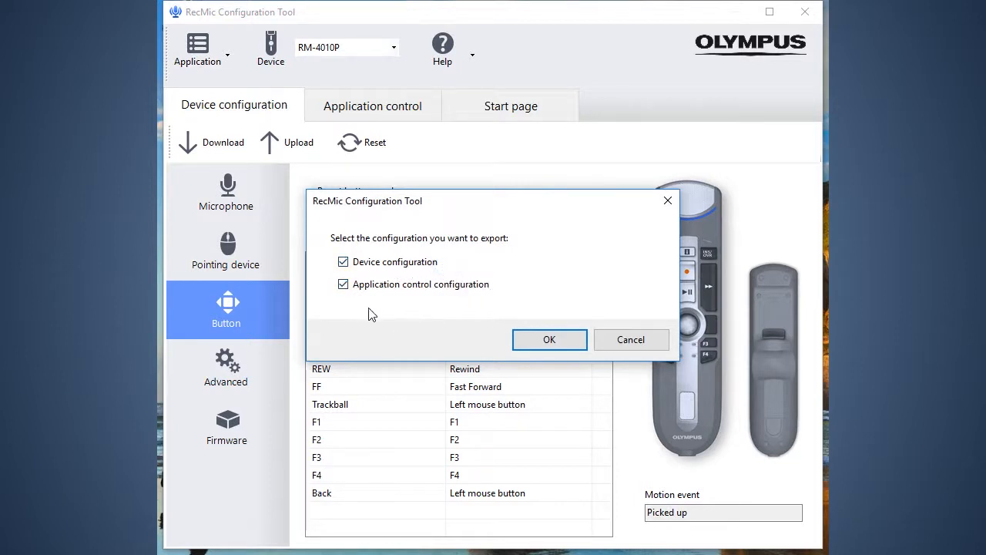
{"action": "mouse_move", "coordinate": [549, 339]}
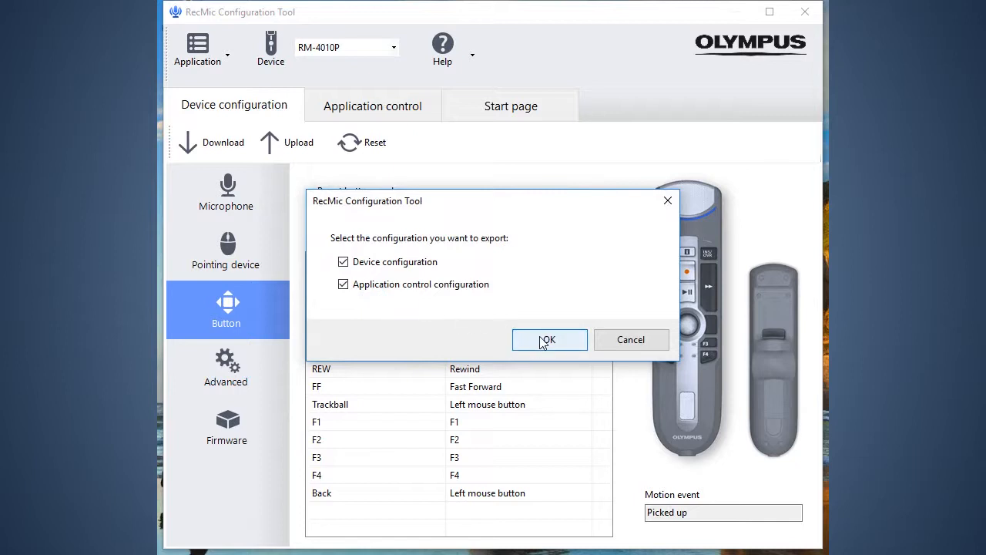
{"action": "left_click", "coordinate": [549, 339]}
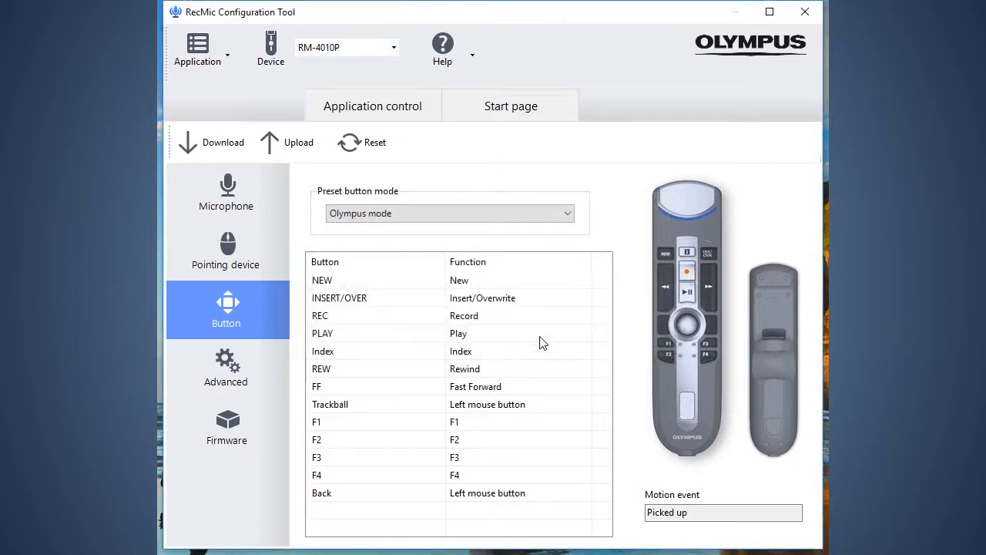